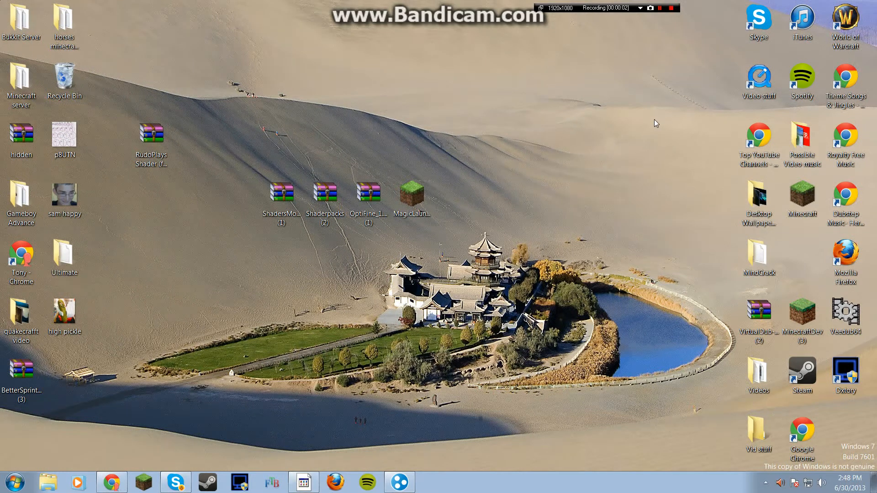
{"action": "mouse_move", "coordinate": [179, 131]}
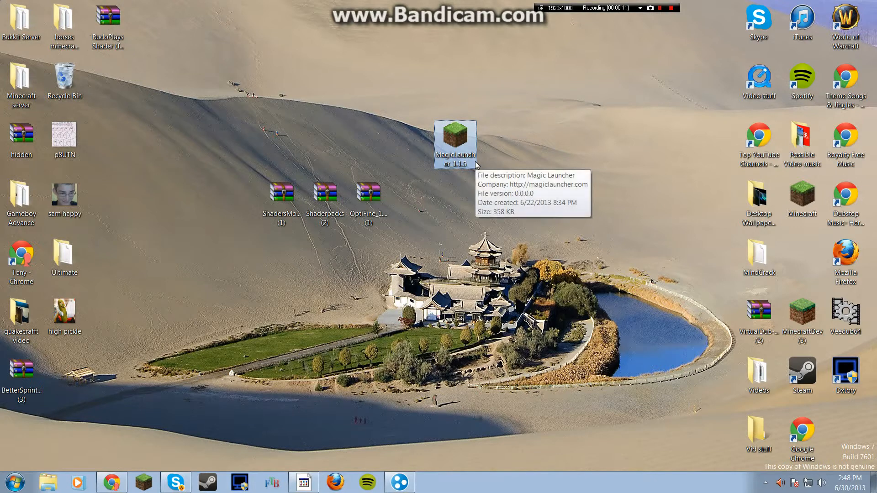
Step: Move the MagicLauncher_1.1.5 icon beside the ShadersMod, Shaderpacks and OptiFine zips
{"action": "left_click_drag", "start_coordinate": [455, 143], "coordinate": [412, 201]}
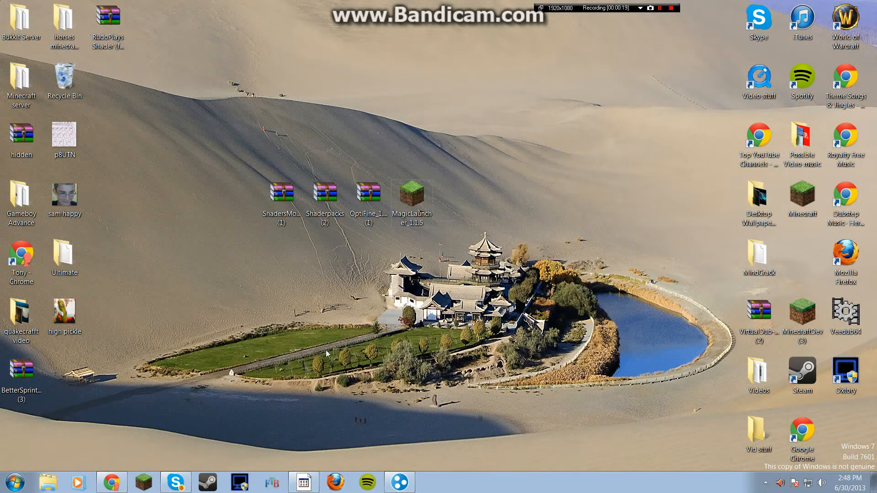
{"action": "mouse_move", "coordinate": [193, 380]}
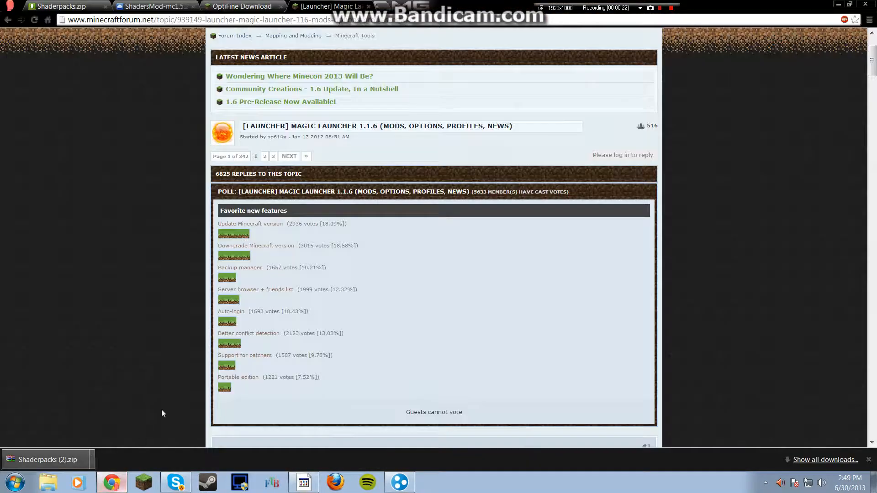
Step: Check the OptiFine download page, then return to the Magic Launcher forum thread
{"action": "scroll", "scroll_direction": "down", "scroll_amount": 3}
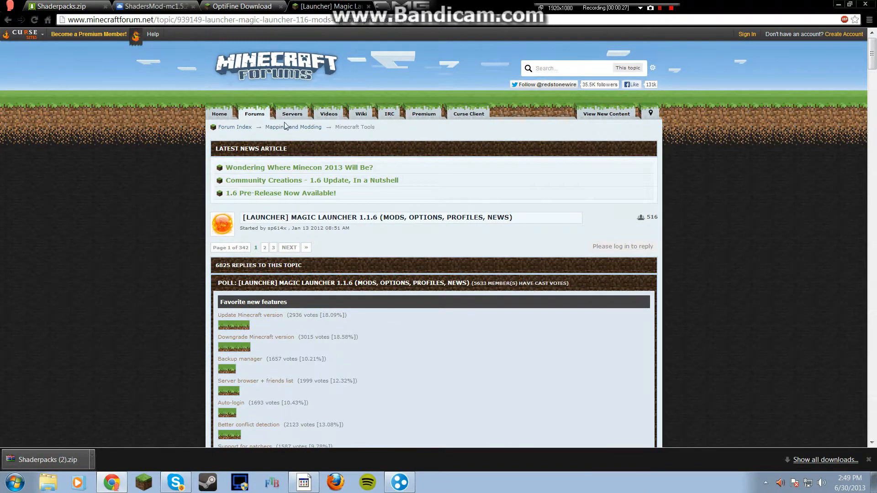
{"action": "left_click", "coordinate": [238, 6]}
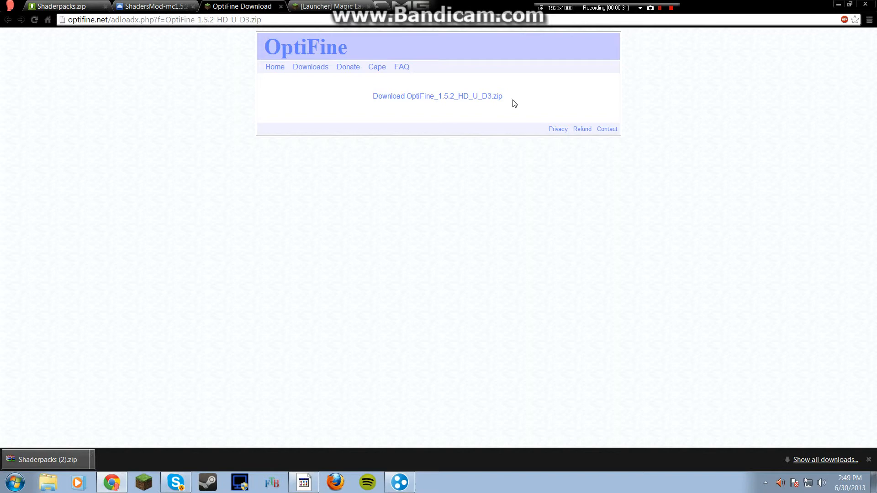
{"action": "left_click", "coordinate": [346, 7]}
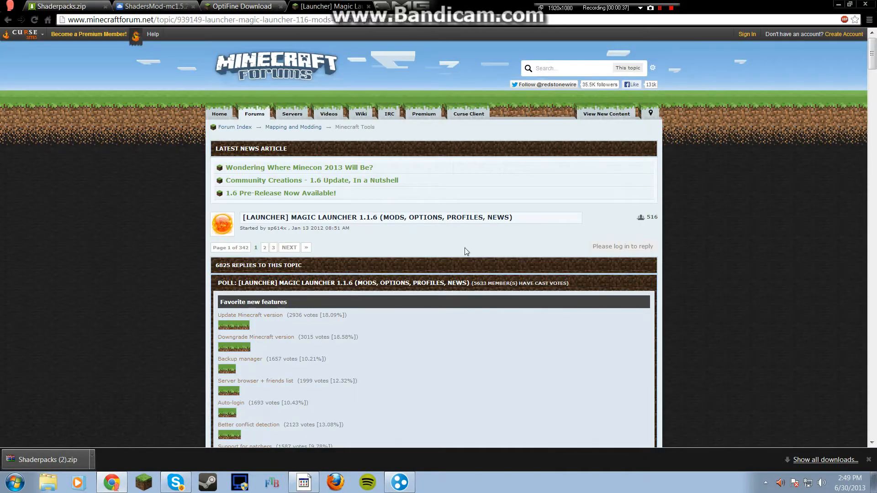
Step: Reach the thread's Download links and choose Magic Launcher for Windows
{"action": "scroll", "scroll_direction": "down", "scroll_amount": 3}
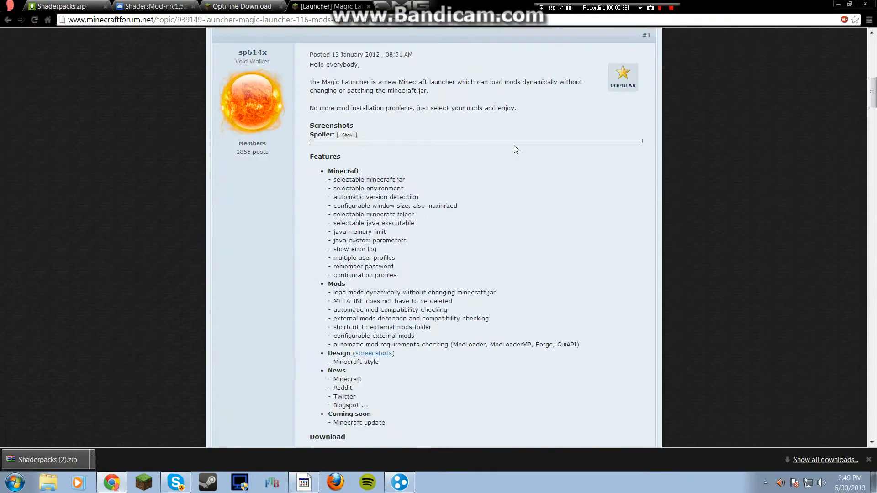
{"action": "scroll", "scroll_direction": "down", "scroll_amount": 3}
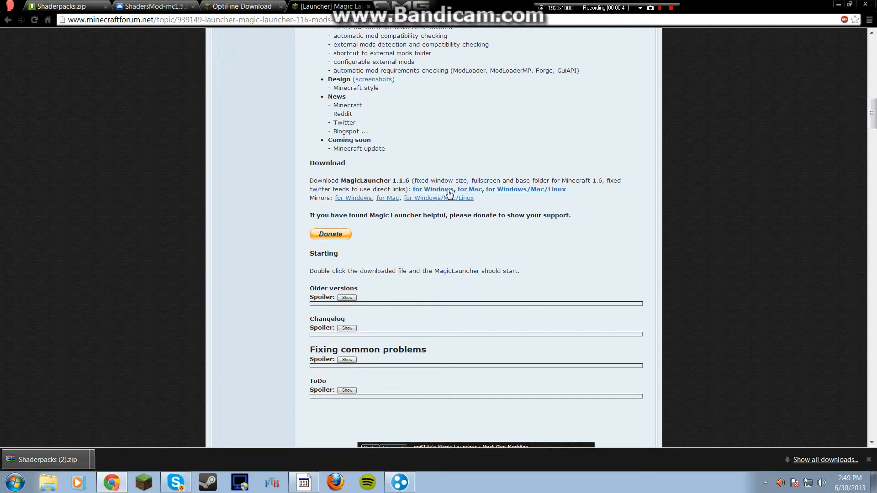
{"action": "left_click", "coordinate": [433, 189]}
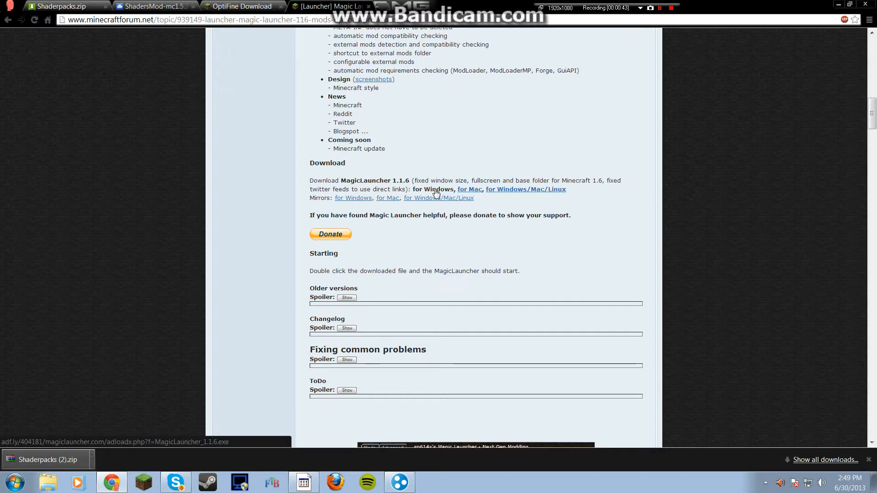
{"action": "mouse_move", "coordinate": [443, 191]}
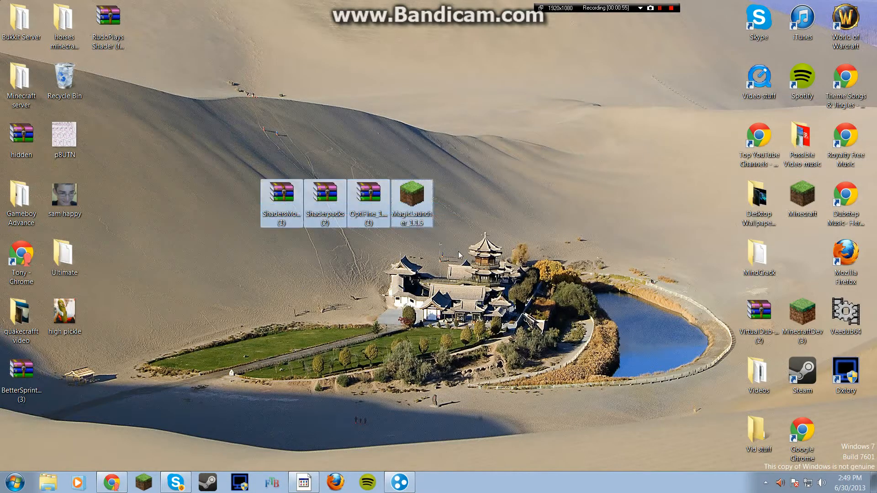
Step: Select the Shaderpacks (2) zip and then the ShadersMod zip on the desktop
{"action": "left_click", "coordinate": [326, 193]}
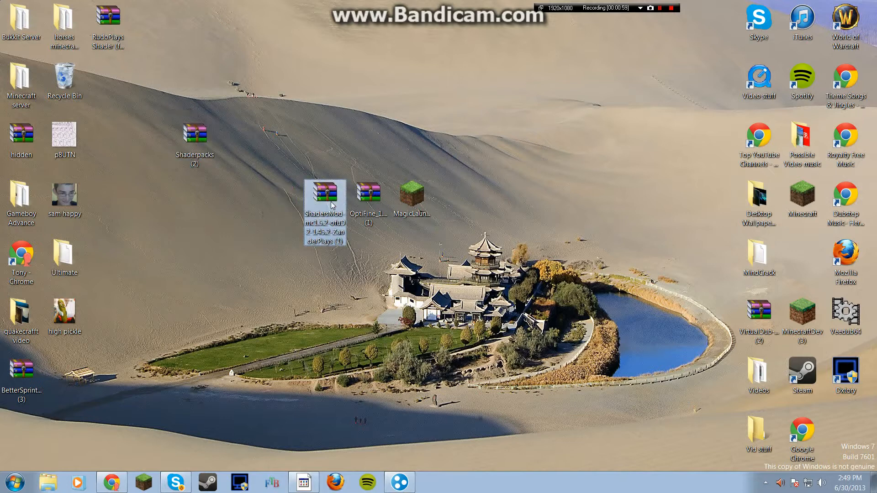
{"action": "left_click", "coordinate": [448, 214]}
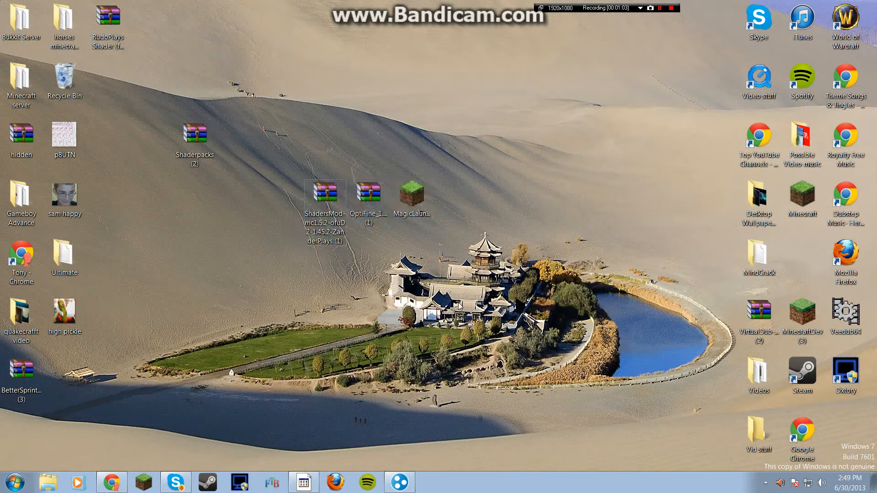
{"action": "mouse_move", "coordinate": [197, 426]}
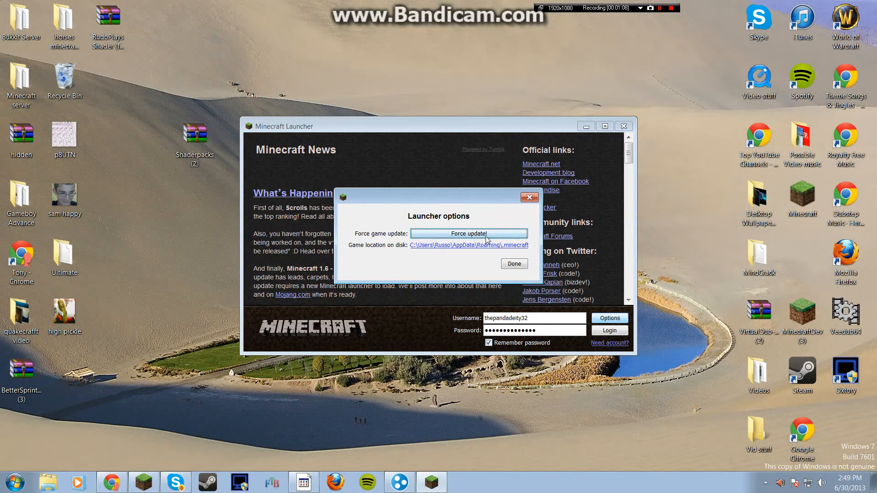
Step: Force update in the launcher options so Minecraft re-downloads on next login
{"action": "left_click", "coordinate": [514, 263]}
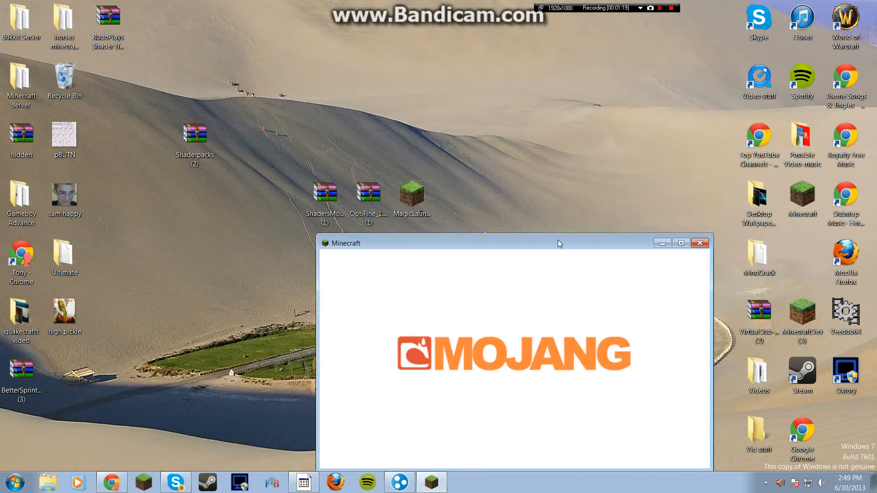
{"action": "mouse_move", "coordinate": [586, 261]}
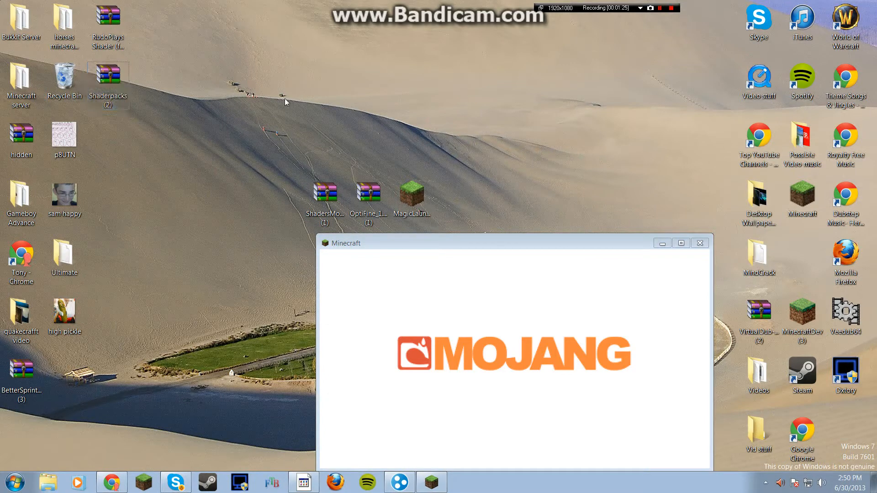
{"action": "mouse_move", "coordinate": [627, 220]}
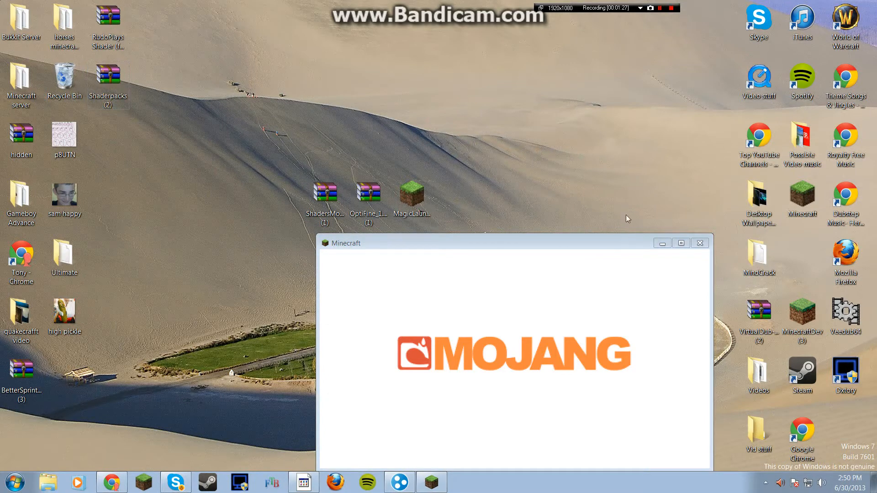
{"action": "mouse_move", "coordinate": [608, 256]}
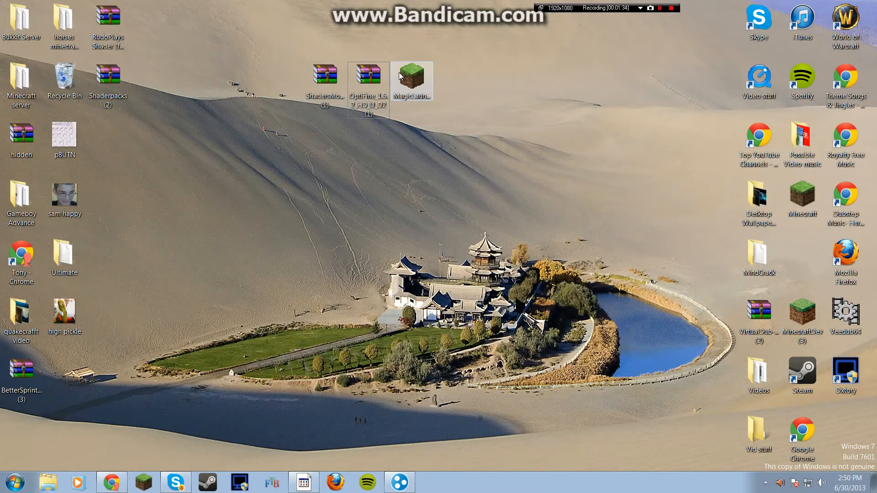
Step: Start Magic Launcher, decline the newer version, and enter Setup of the Default 1.5.2 configuration
{"action": "double_click", "coordinate": [413, 74]}
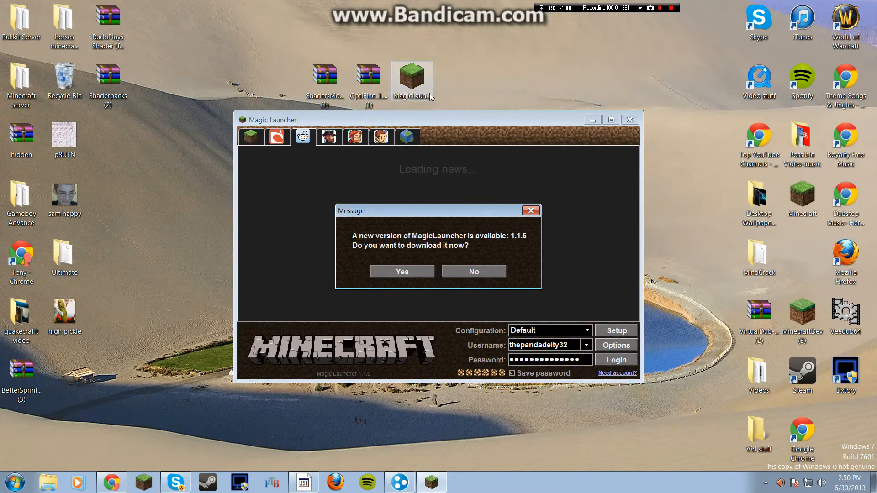
{"action": "left_click", "coordinate": [474, 271]}
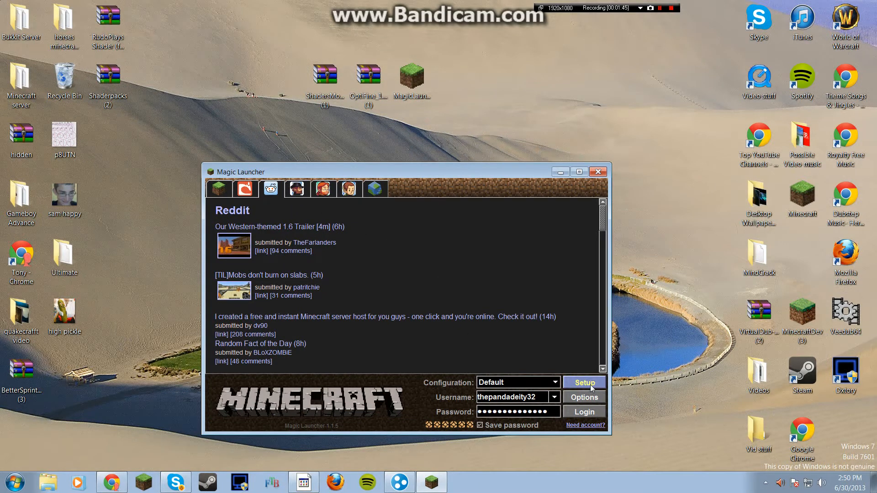
{"action": "left_click", "coordinate": [585, 382]}
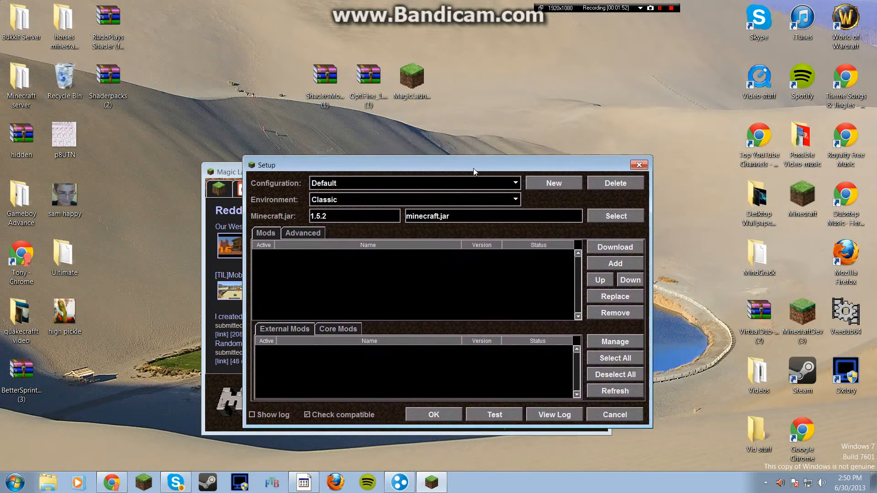
Step: Add OptiFine_1.5.2_HD_U_D2 (1).zip from the Desktop as a mod
{"action": "left_click", "coordinate": [615, 263]}
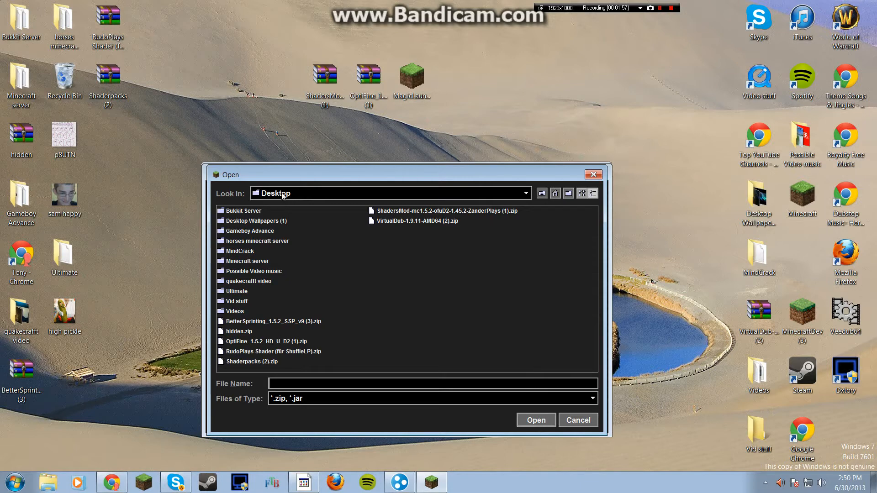
{"action": "left_click", "coordinate": [525, 193]}
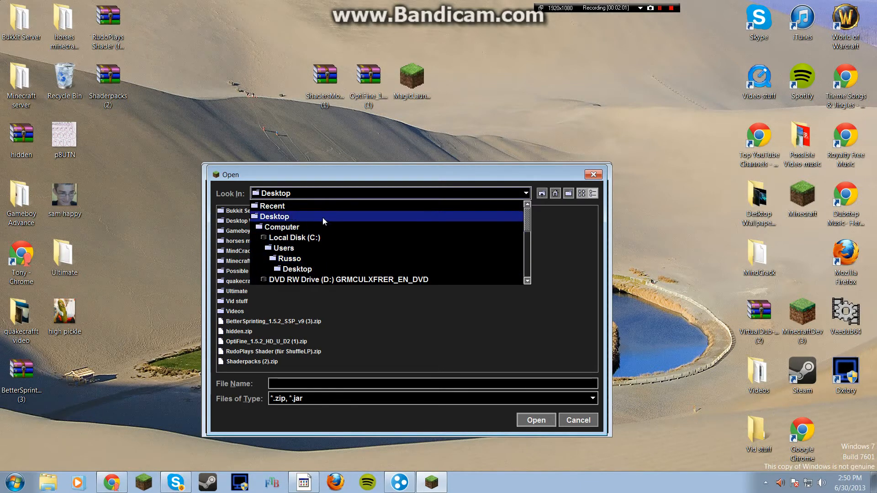
{"action": "left_click", "coordinate": [274, 217]}
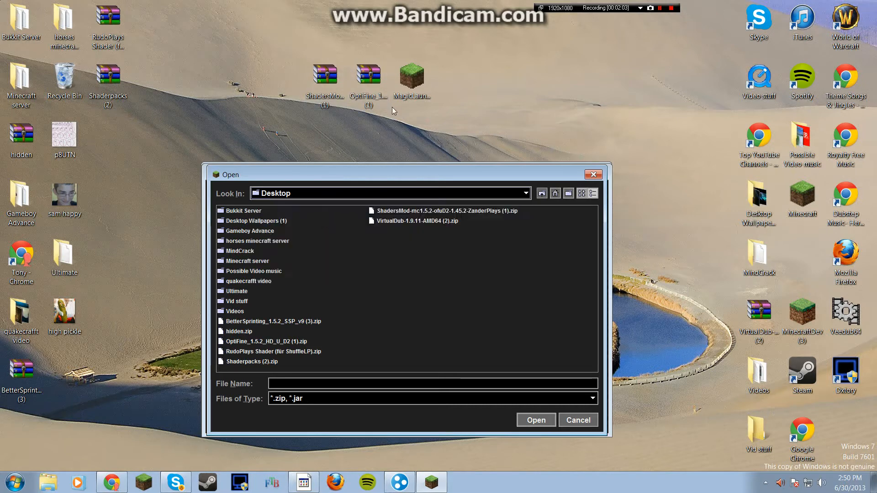
{"action": "mouse_move", "coordinate": [376, 130]}
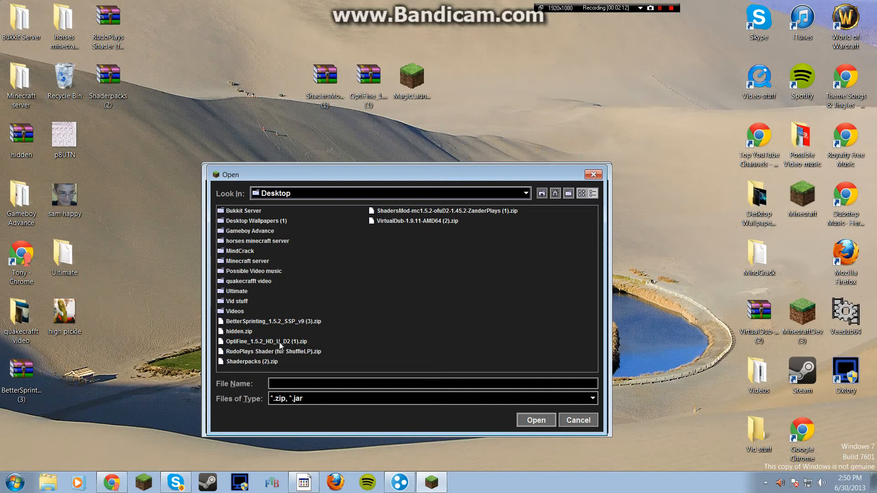
{"action": "left_click", "coordinate": [265, 341]}
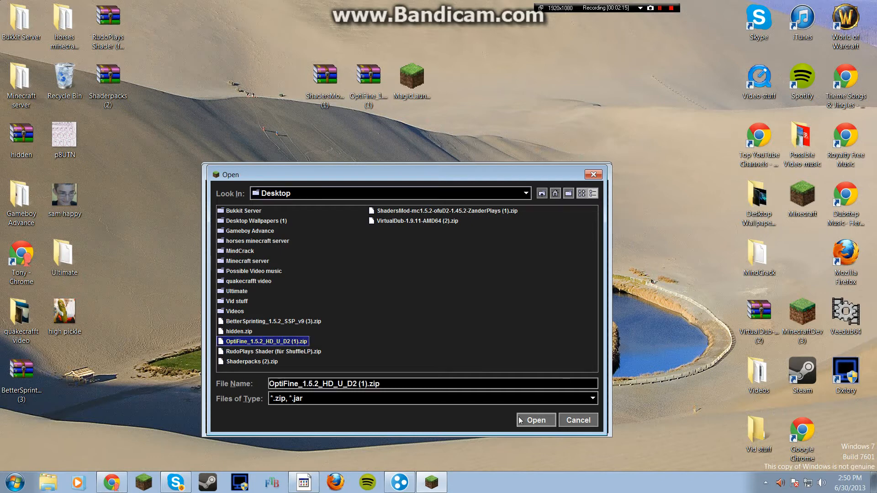
{"action": "left_click", "coordinate": [536, 420]}
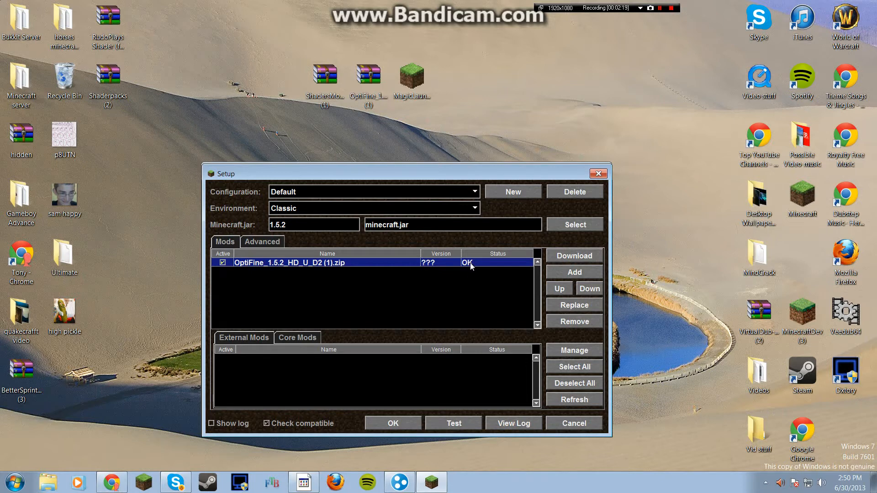
{"action": "mouse_move", "coordinate": [468, 264]}
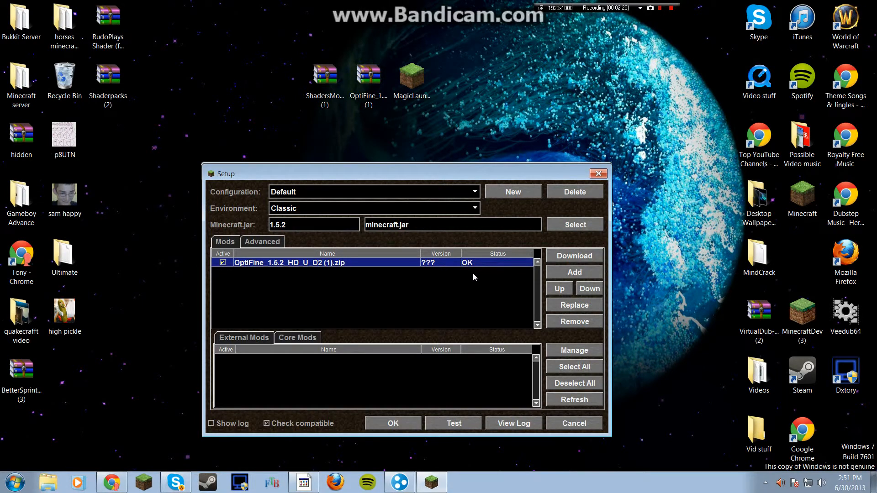
{"action": "mouse_move", "coordinate": [488, 275]}
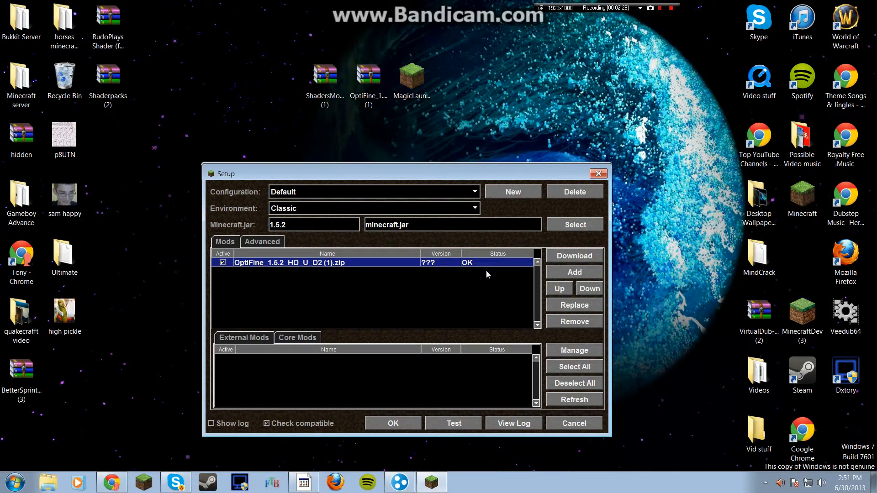
{"action": "mouse_move", "coordinate": [610, 302]}
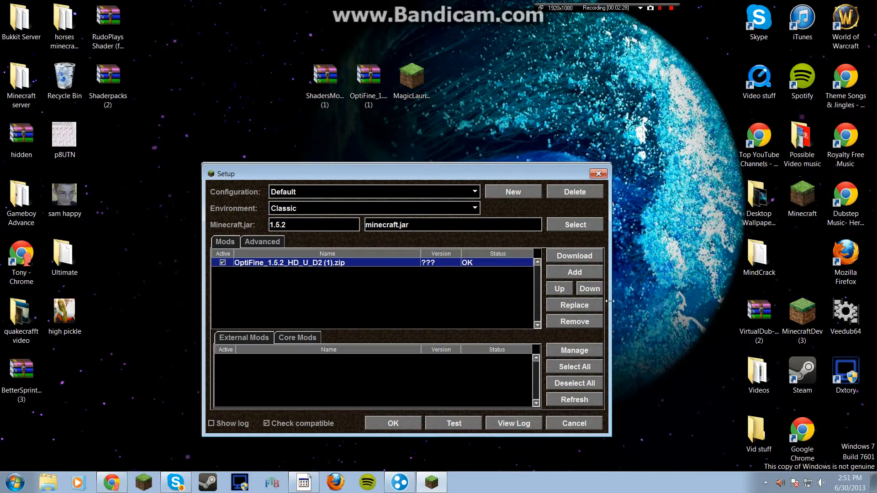
Step: Add ShadersMod-mc1.5.2-ofuD2-1.45.2-ZanderPlays (1).zip from the Desktop as a second mod
{"action": "left_click", "coordinate": [574, 272]}
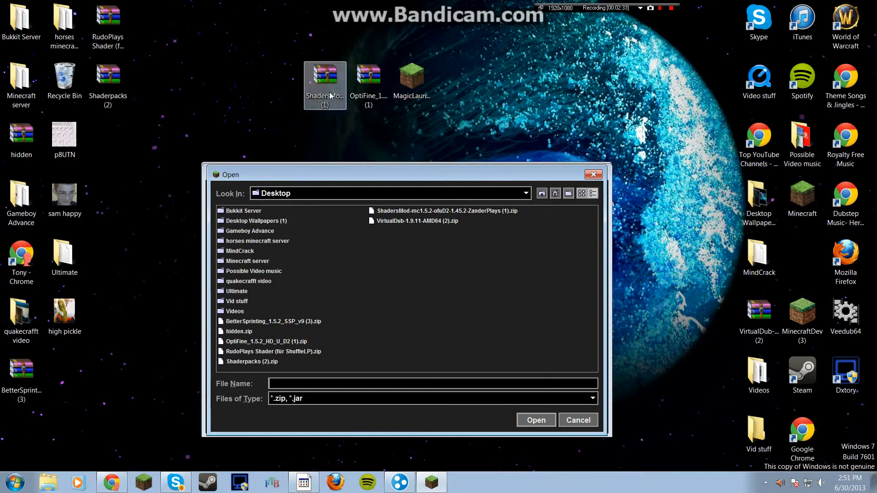
{"action": "mouse_move", "coordinate": [330, 94]}
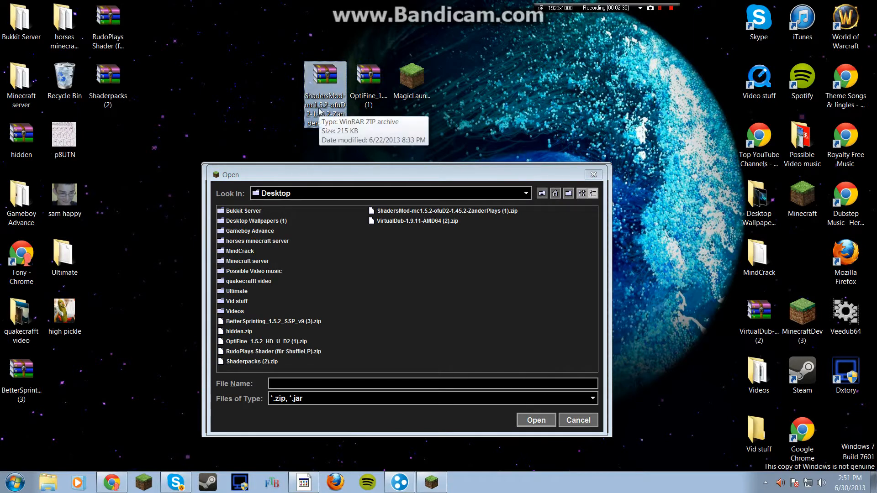
{"action": "left_click", "coordinate": [446, 211]}
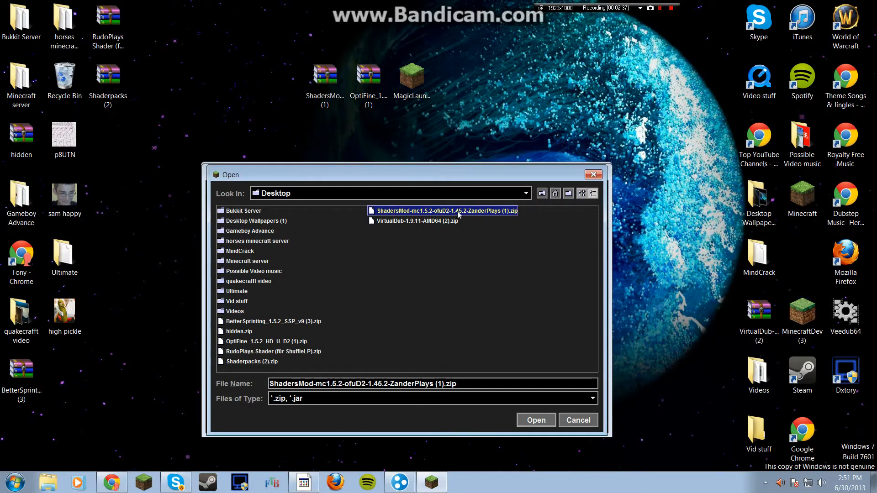
{"action": "left_click", "coordinate": [536, 419]}
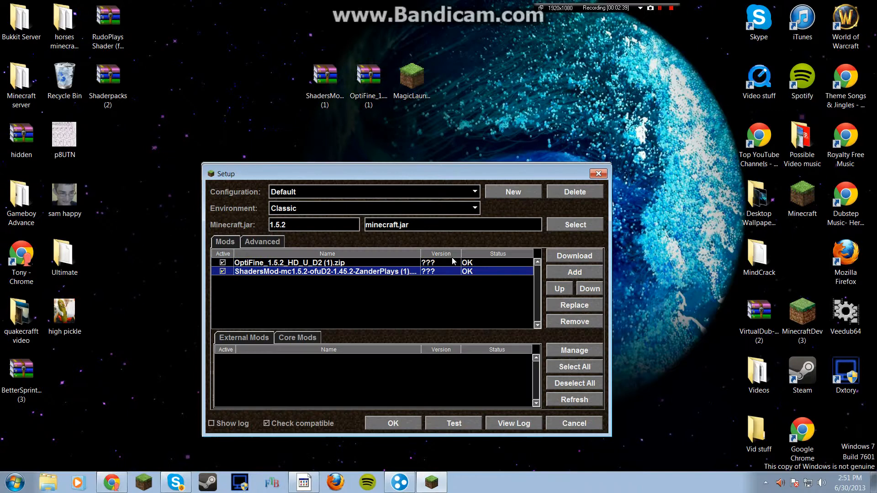
{"action": "mouse_move", "coordinate": [482, 260]}
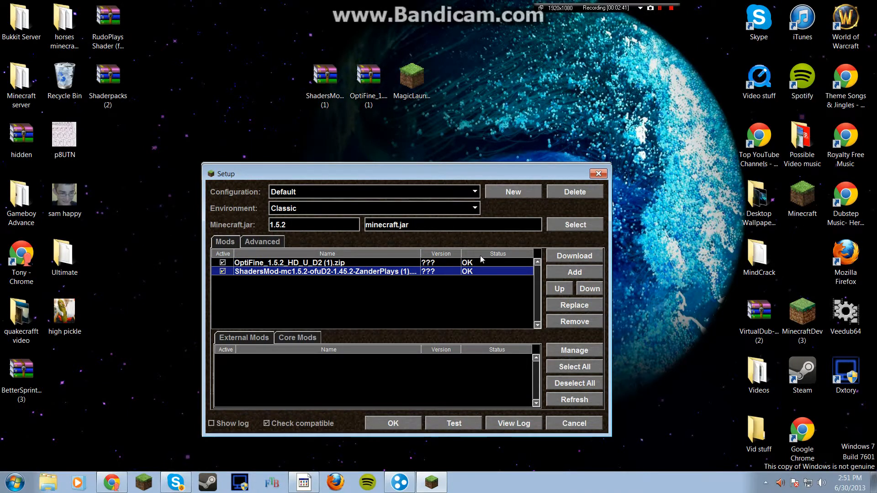
{"action": "left_click", "coordinate": [393, 424]}
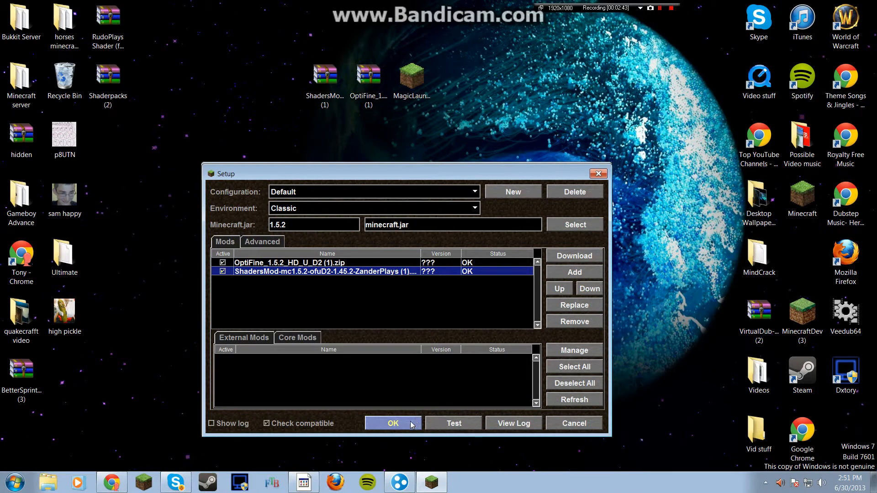
Step: Save the two-mod setup with OK, then reopen Setup and review the Advanced launch settings
{"action": "left_click", "coordinate": [393, 423]}
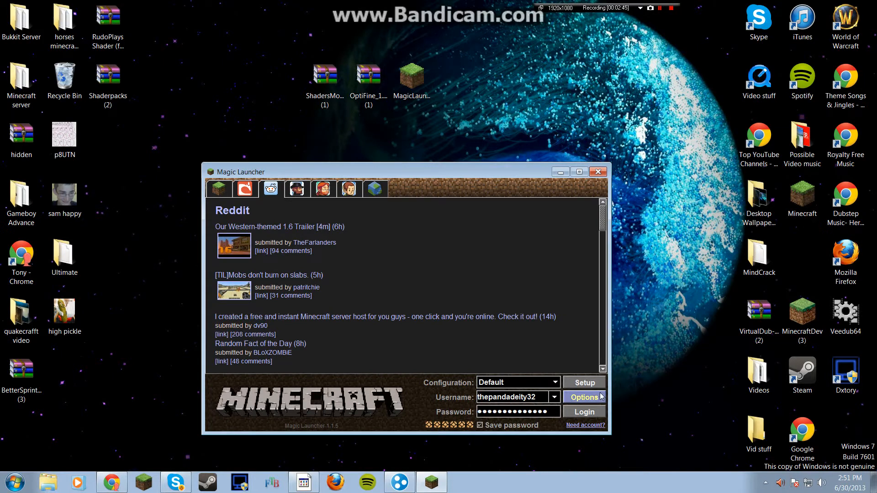
{"action": "left_click", "coordinate": [585, 397]}
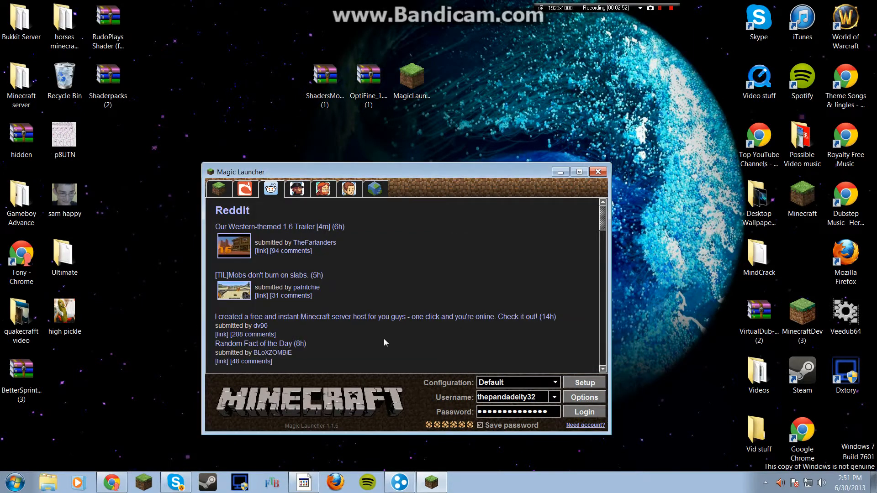
{"action": "left_click", "coordinate": [584, 382]}
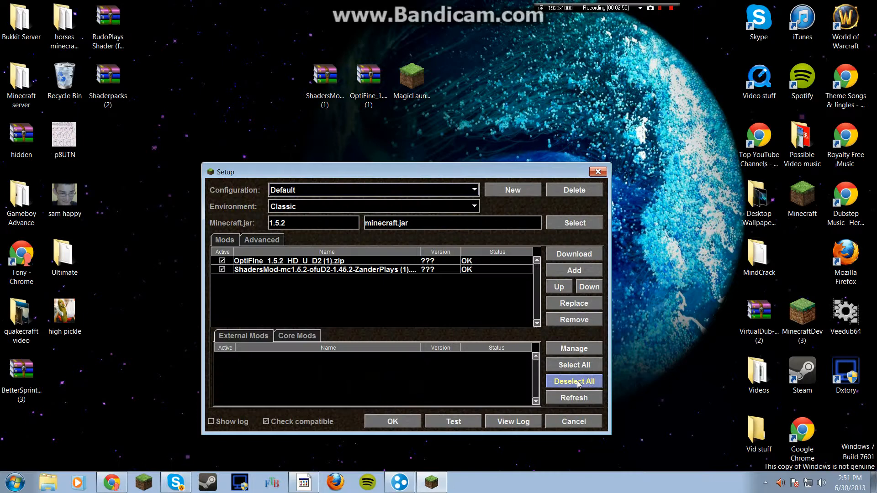
{"action": "left_click", "coordinate": [261, 239]}
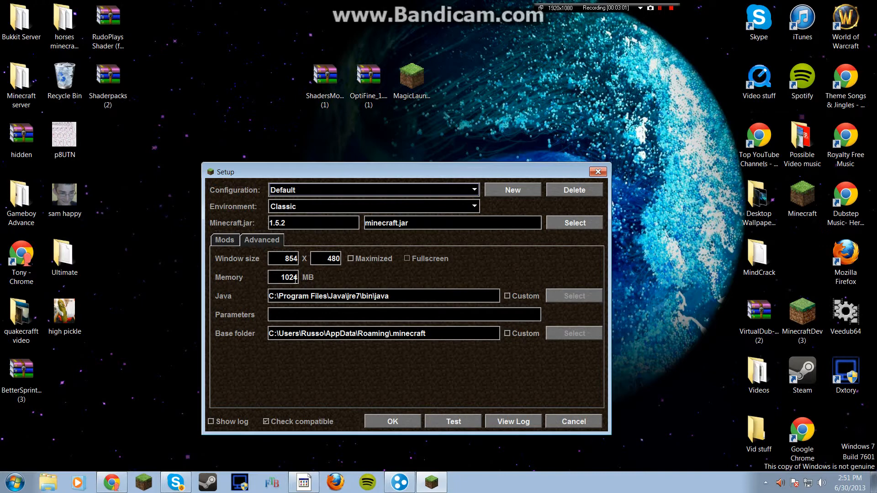
{"action": "mouse_move", "coordinate": [353, 308]}
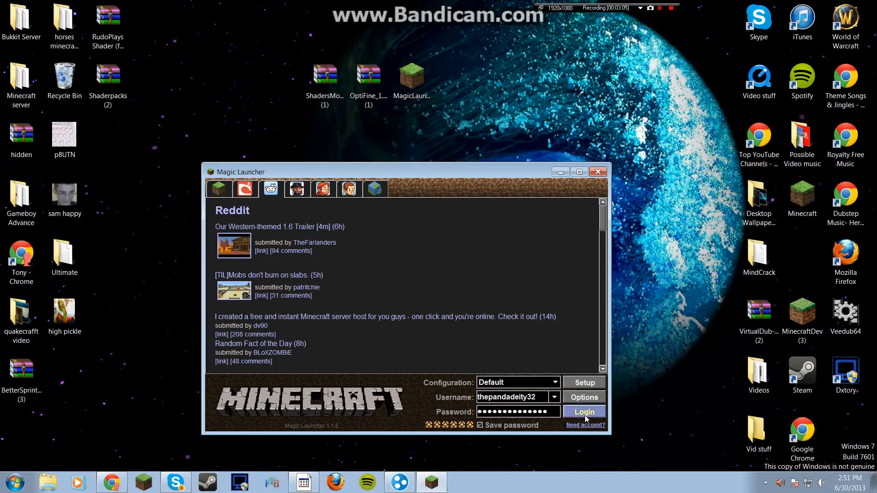
Step: Launch Minecraft, go to Options > Shaders and open the .minecraft\shaderpacks folder
{"action": "left_click", "coordinate": [584, 411]}
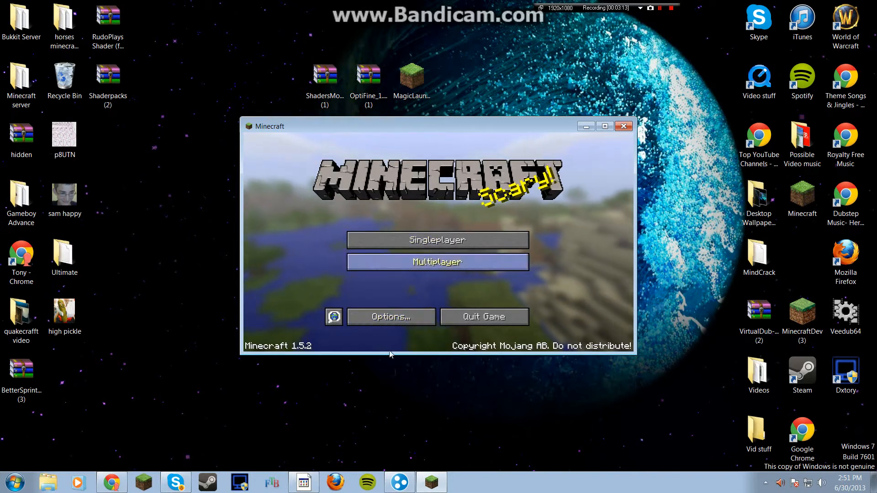
{"action": "left_click", "coordinate": [391, 317]}
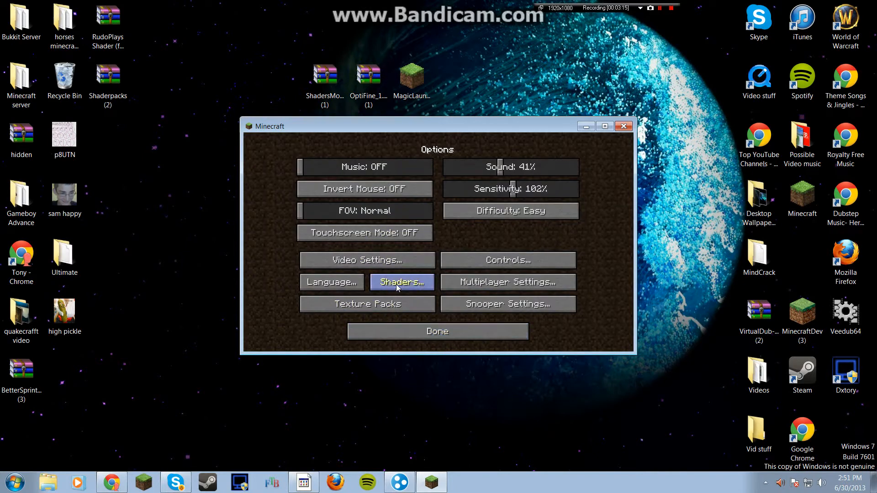
{"action": "left_click", "coordinate": [402, 283]}
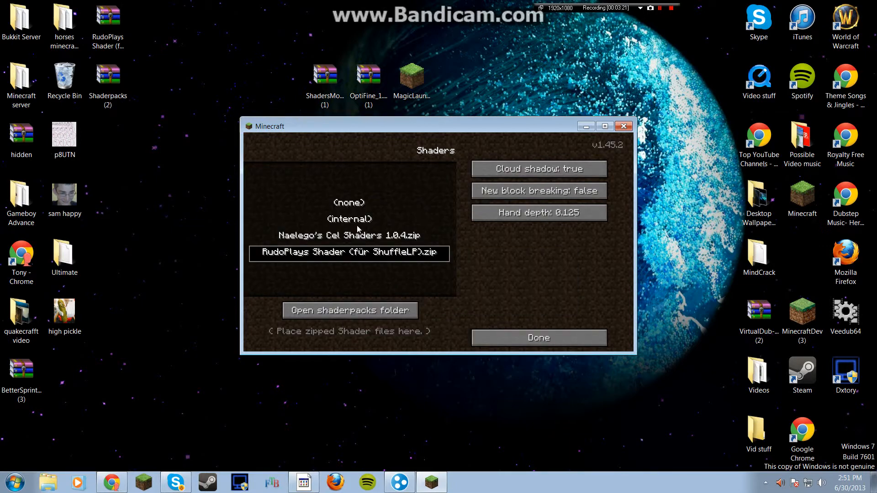
{"action": "left_click", "coordinate": [349, 219]}
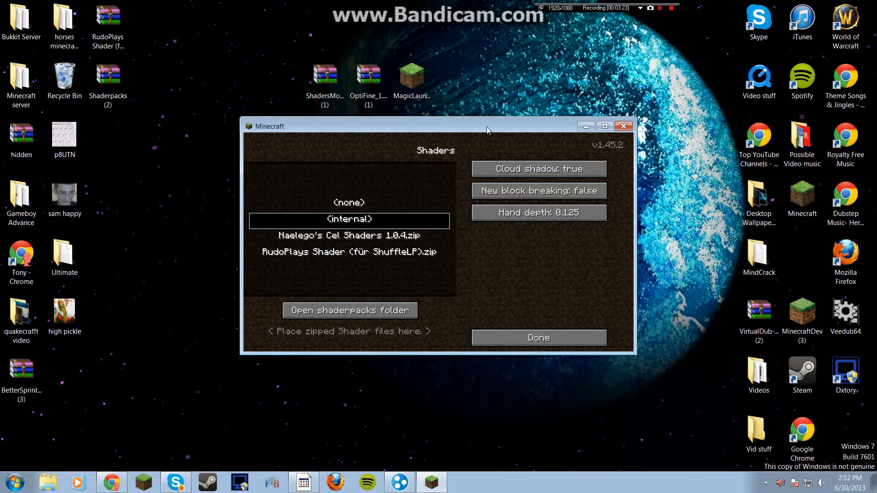
{"action": "left_click", "coordinate": [350, 311]}
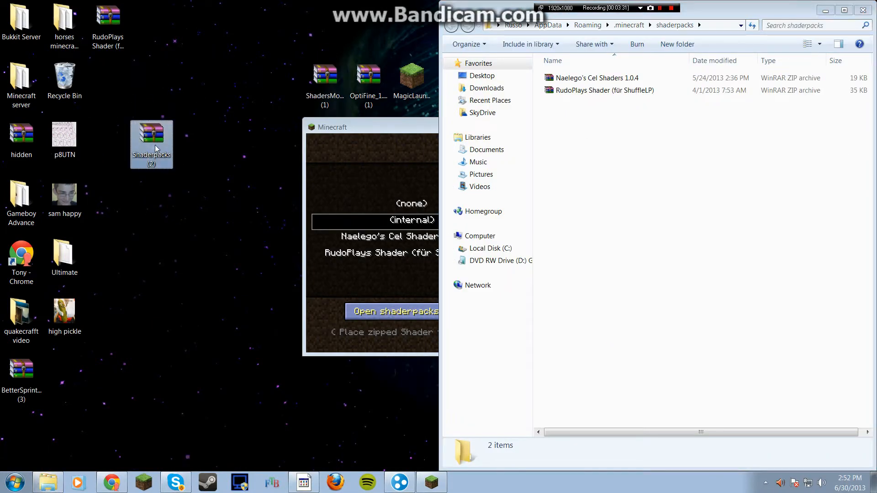
Step: Inspect Shaderpacks (2).zip's shaderpacks folder for RudoPlays Shader, then close WinRAR
{"action": "double_click", "coordinate": [152, 138]}
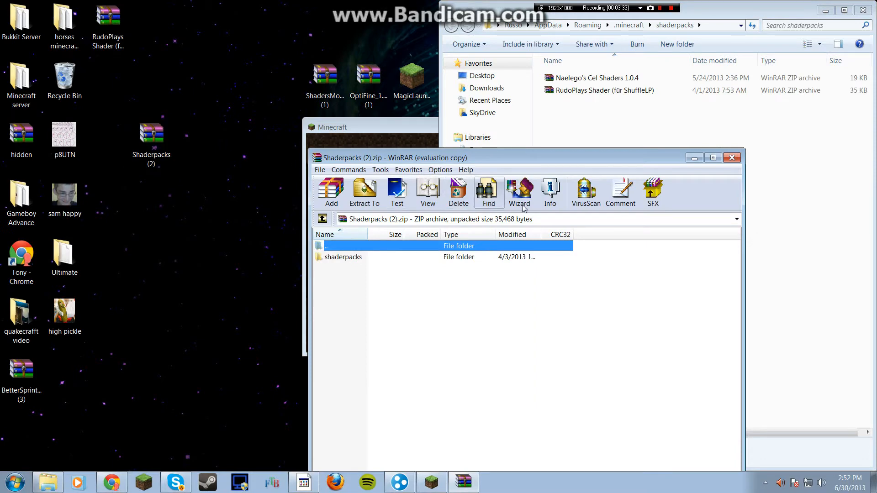
{"action": "mouse_move", "coordinate": [499, 174]}
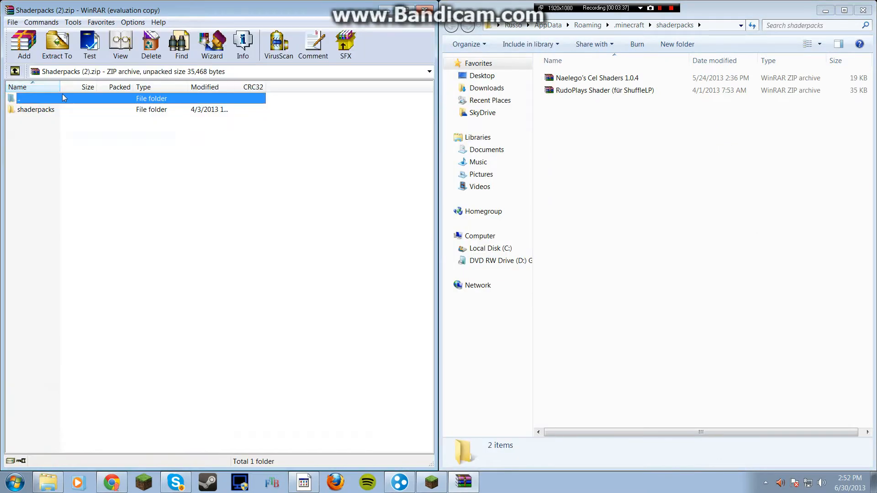
{"action": "double_click", "coordinate": [33, 109]}
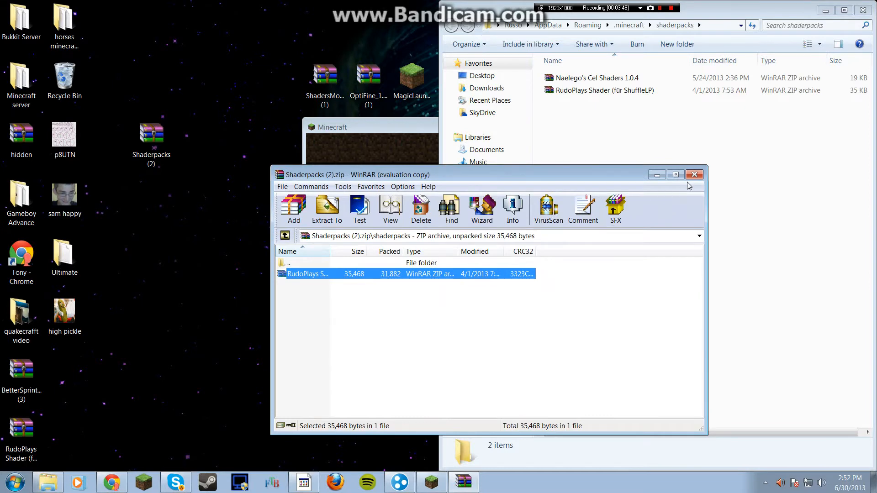
{"action": "left_click", "coordinate": [695, 174]}
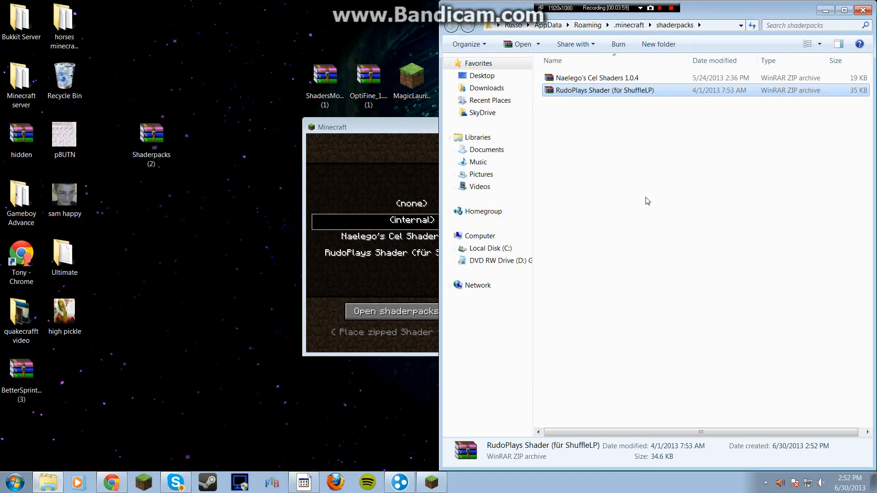
{"action": "mouse_move", "coordinate": [858, 38]}
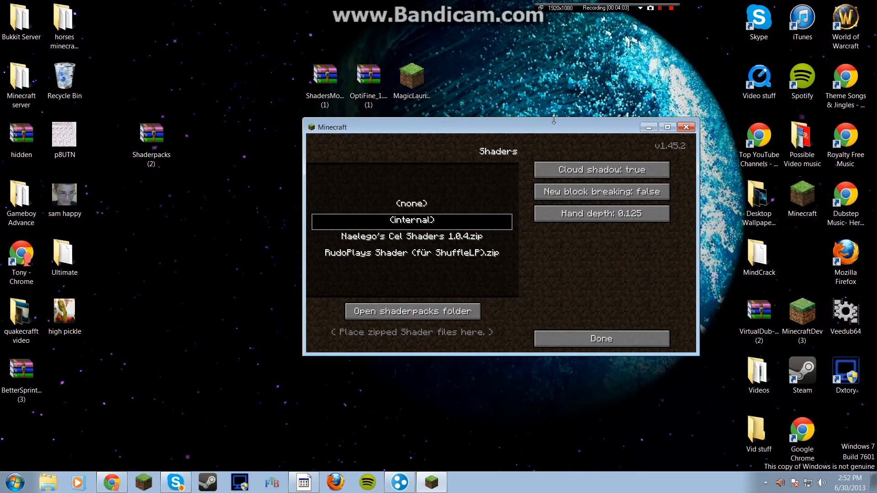
Step: Select RudoPlays Shader (für ShuffleLP).zip and load a Singleplayer world with it
{"action": "left_click", "coordinate": [412, 252]}
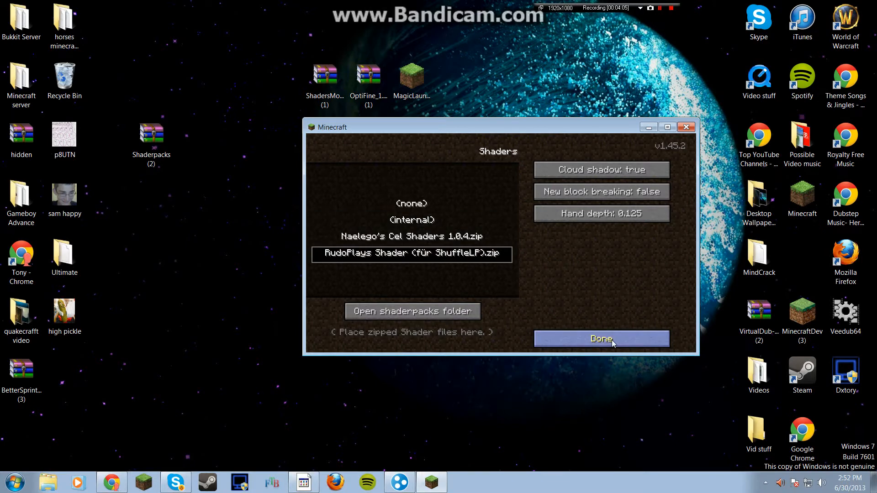
{"action": "left_click", "coordinate": [601, 339]}
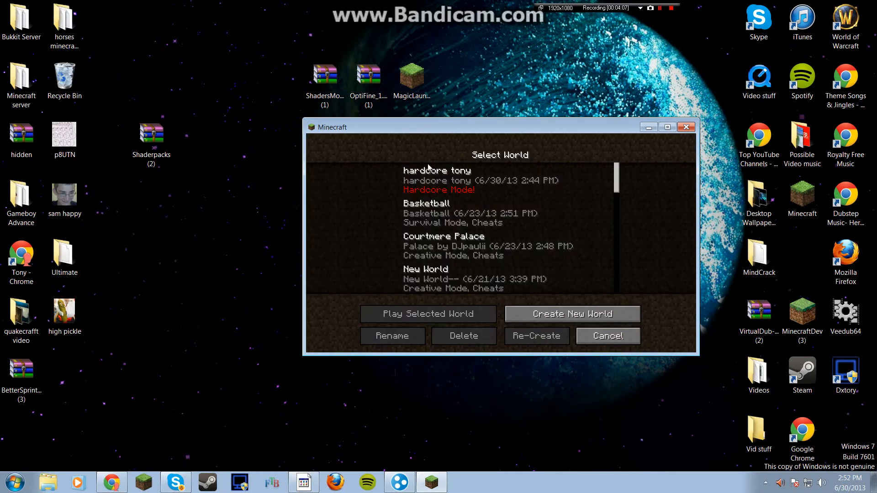
{"action": "left_click", "coordinate": [429, 314]}
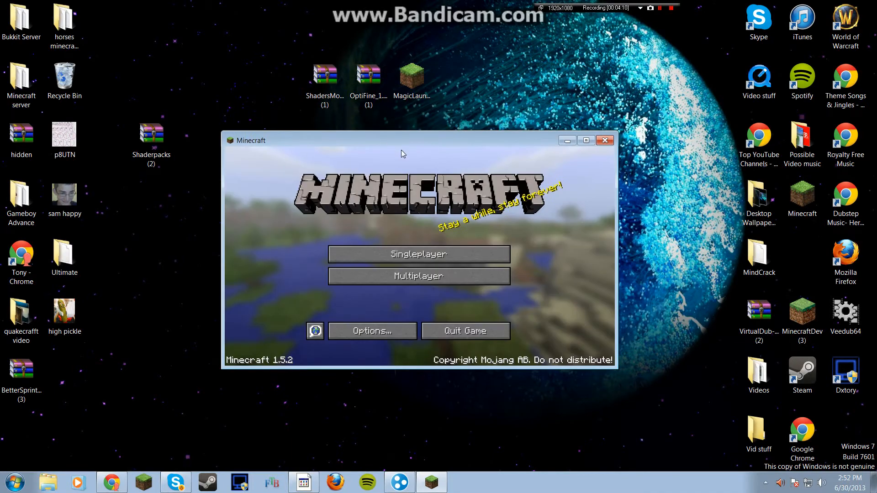
{"action": "left_click", "coordinate": [418, 254]}
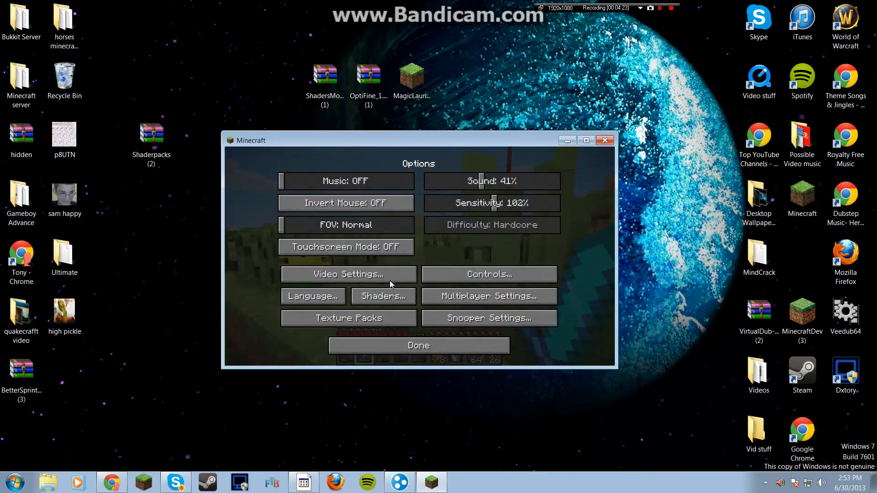
Step: Look through Video Settings and return to the game
{"action": "left_click", "coordinate": [345, 274]}
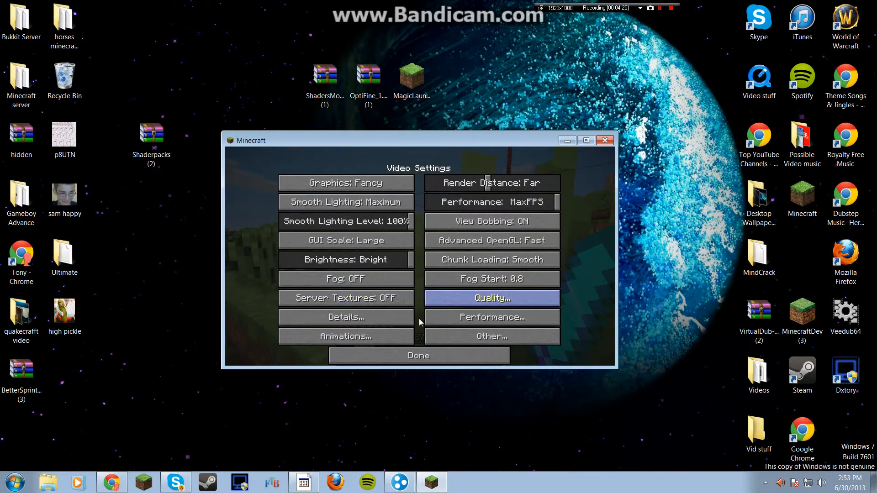
{"action": "left_click", "coordinate": [419, 355]}
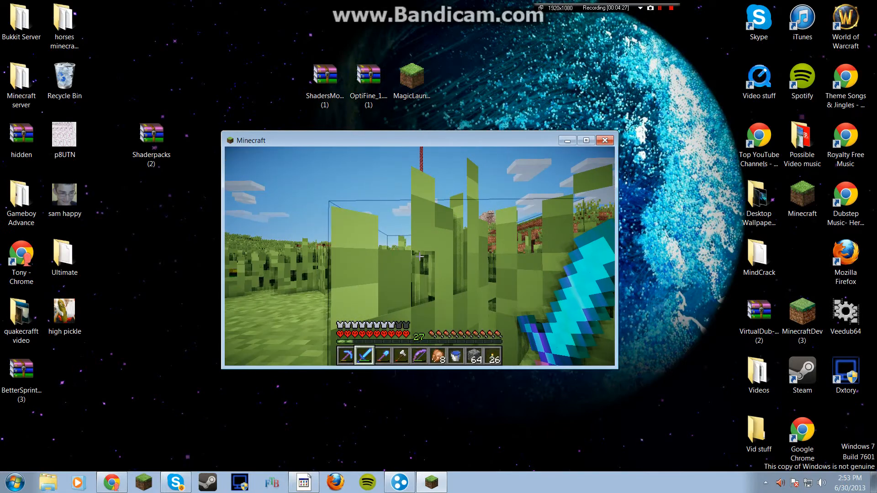
Step: Switch to Naelego's Cel Shaders 1.0.4.zip, show the F3 debug overlay and resume the world
{"action": "key", "text": "Escape"}
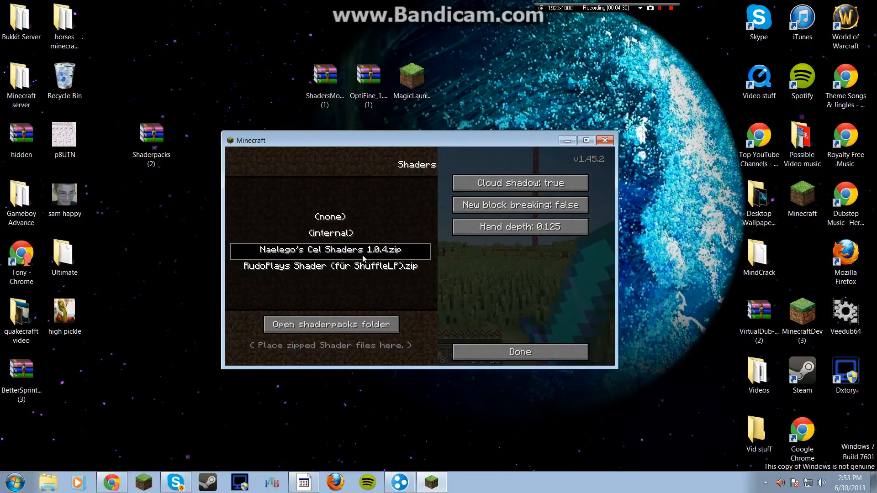
{"action": "left_click", "coordinate": [520, 352]}
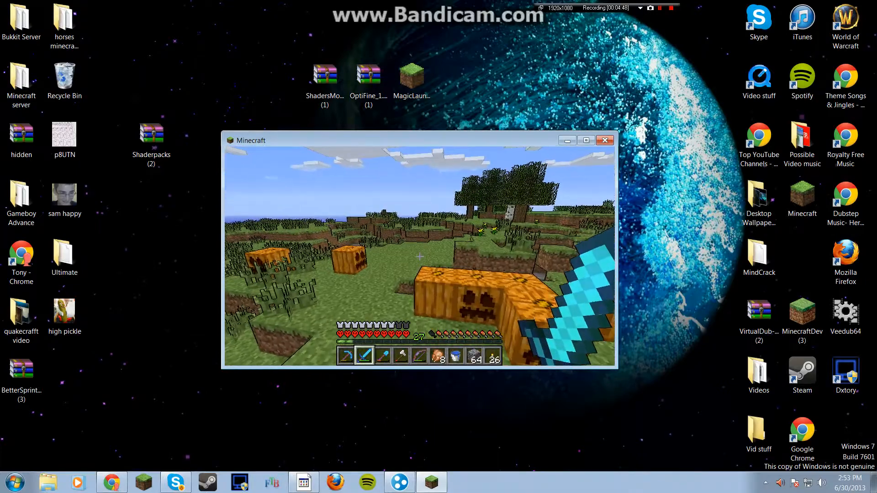
{"action": "key", "text": "F3"}
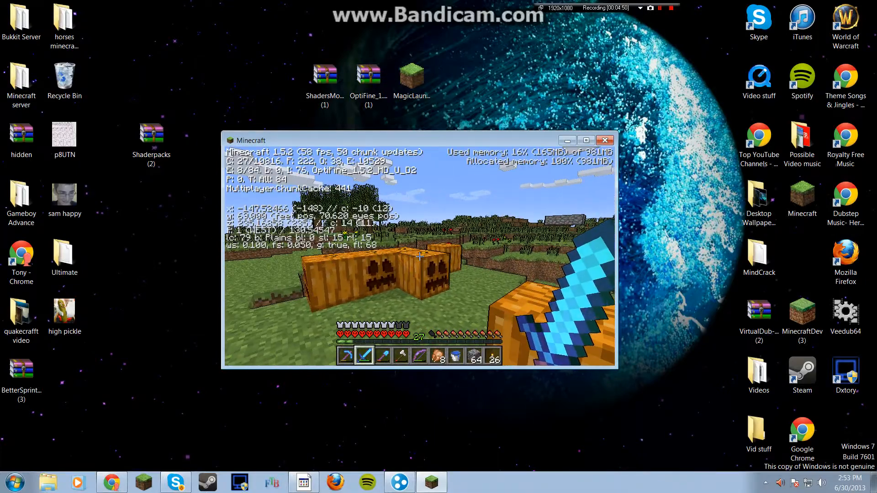
{"action": "key", "text": "Escape"}
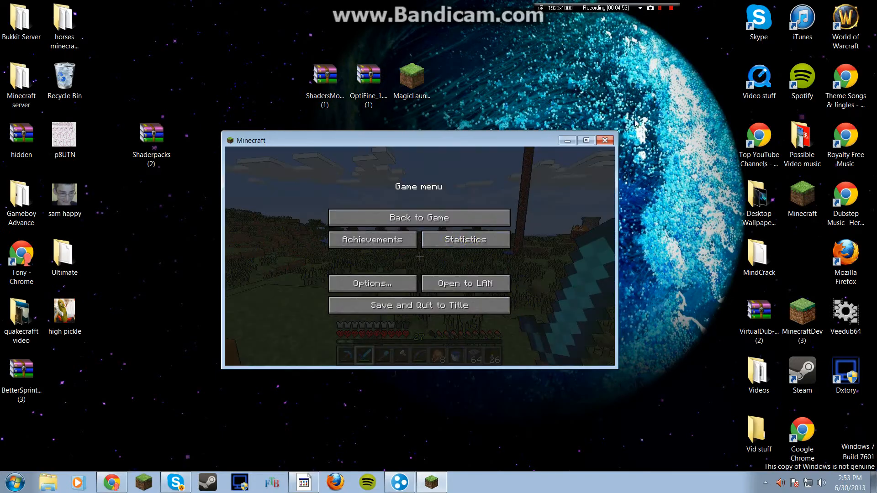
{"action": "left_click", "coordinate": [419, 217]}
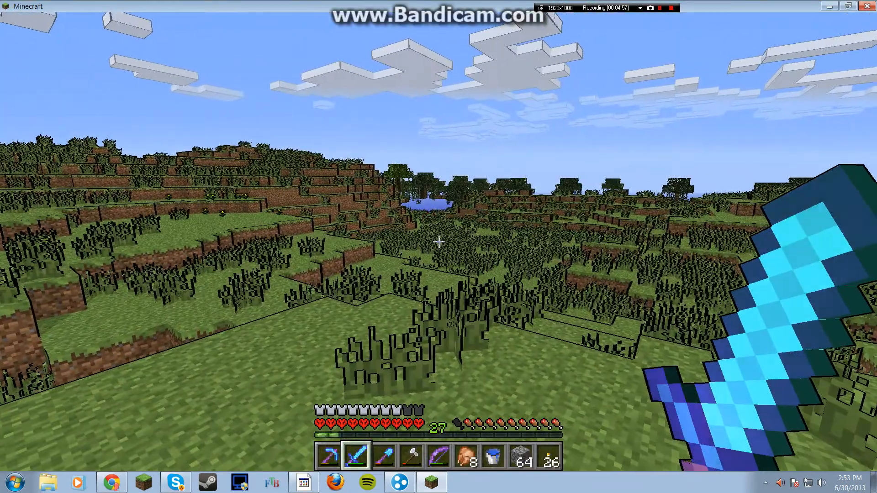
Step: Pick a softer-lit shader pack in the Shaders menu and resume play in windowed mode
{"action": "key", "text": "Escape"}
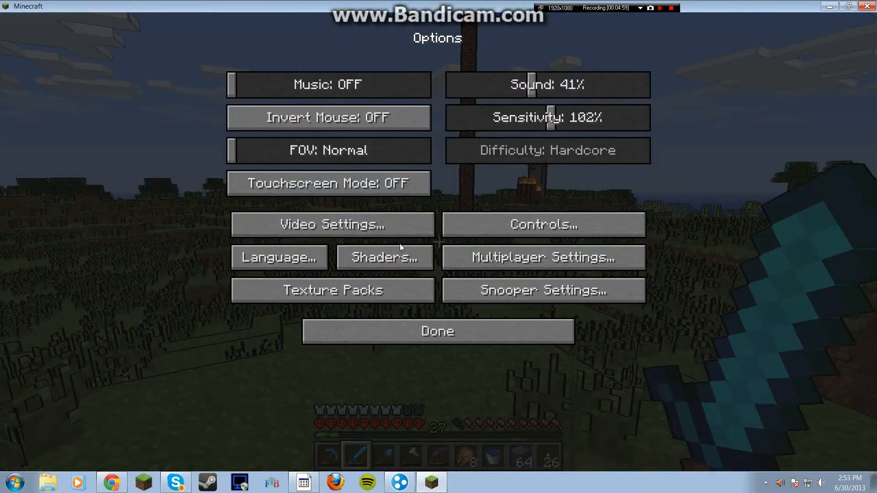
{"action": "left_click", "coordinate": [385, 258]}
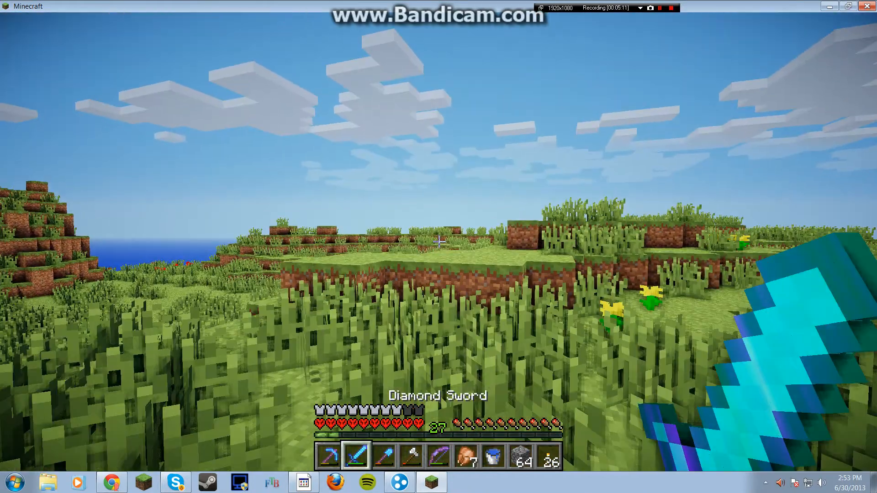
{"action": "key", "text": "Escape"}
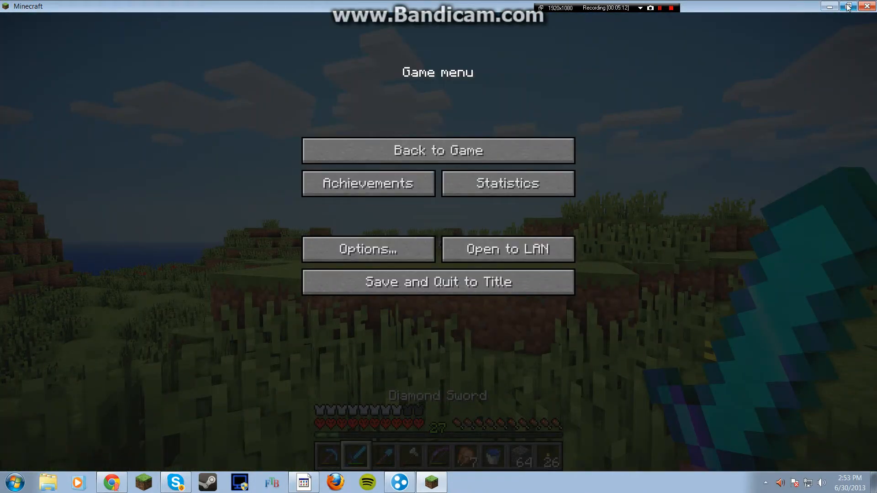
{"action": "left_click", "coordinate": [846, 7]}
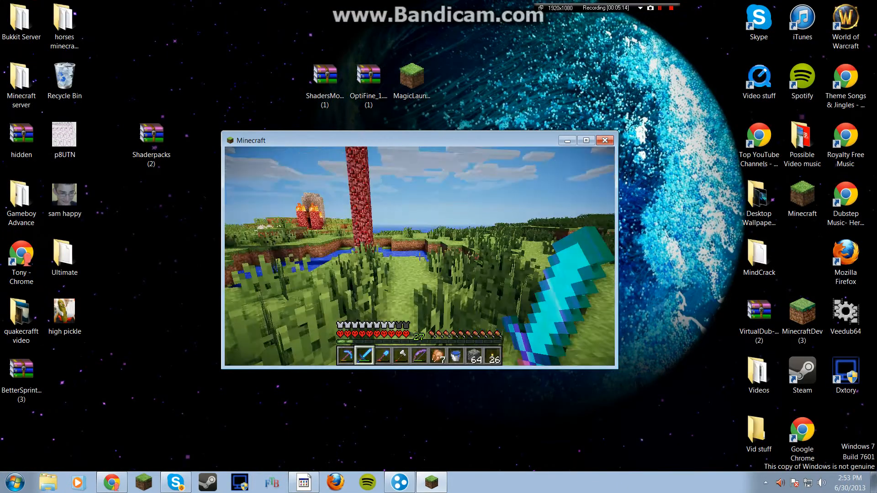